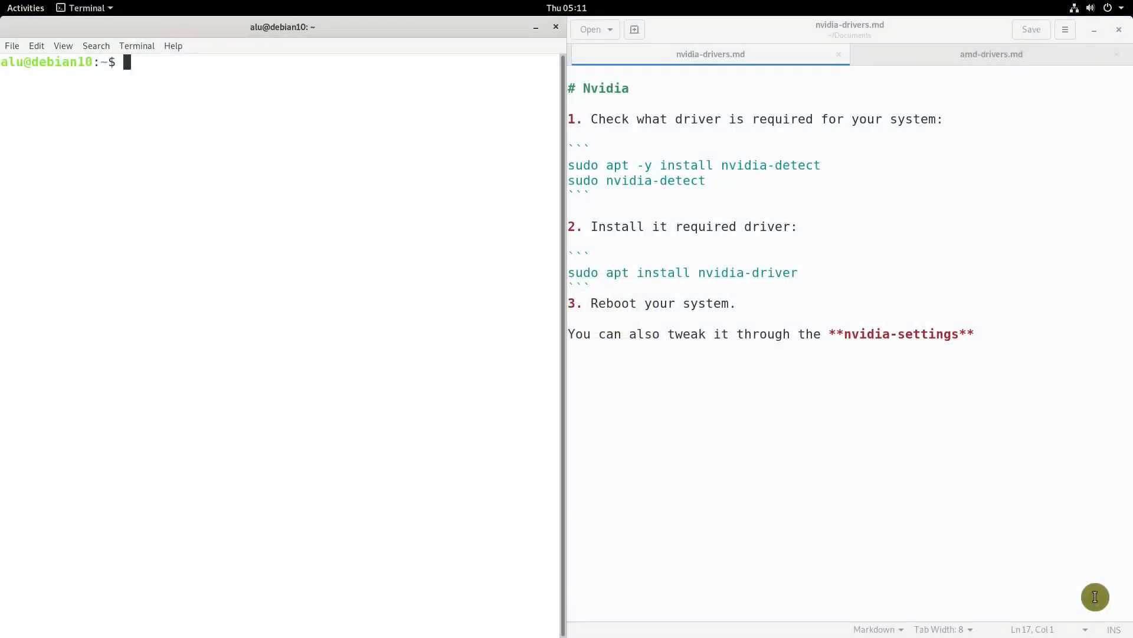
{"action": "mouse_move", "coordinate": [1084, 590]}
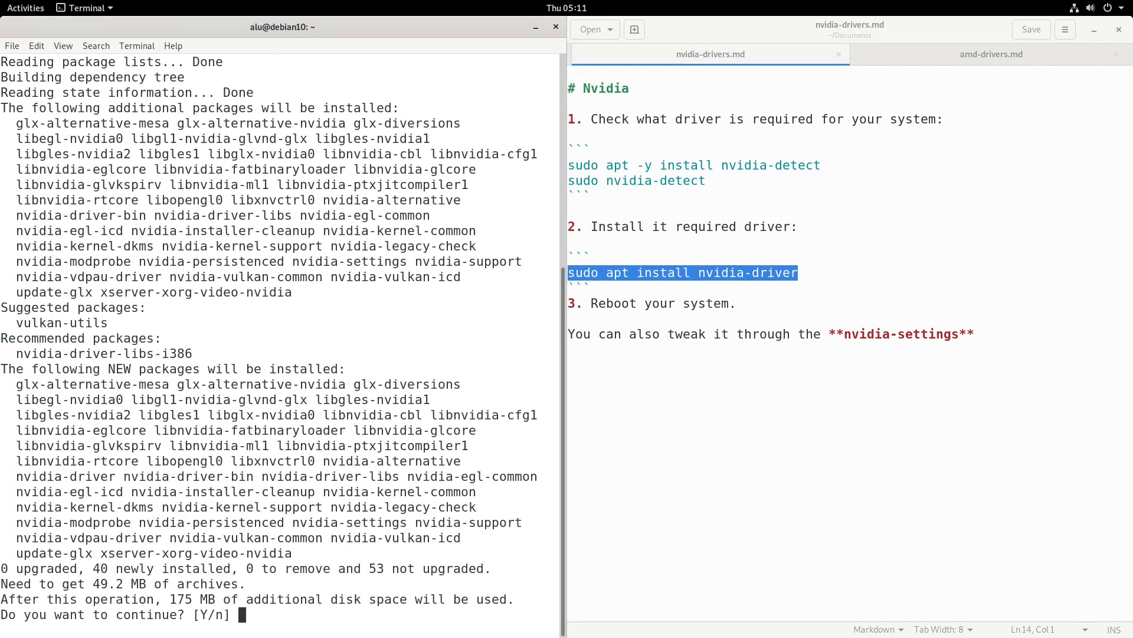
Answer 'n' at the nvidia-driver install prompt to abort installing the 40 packages.
{"action": "type", "text": "n"}
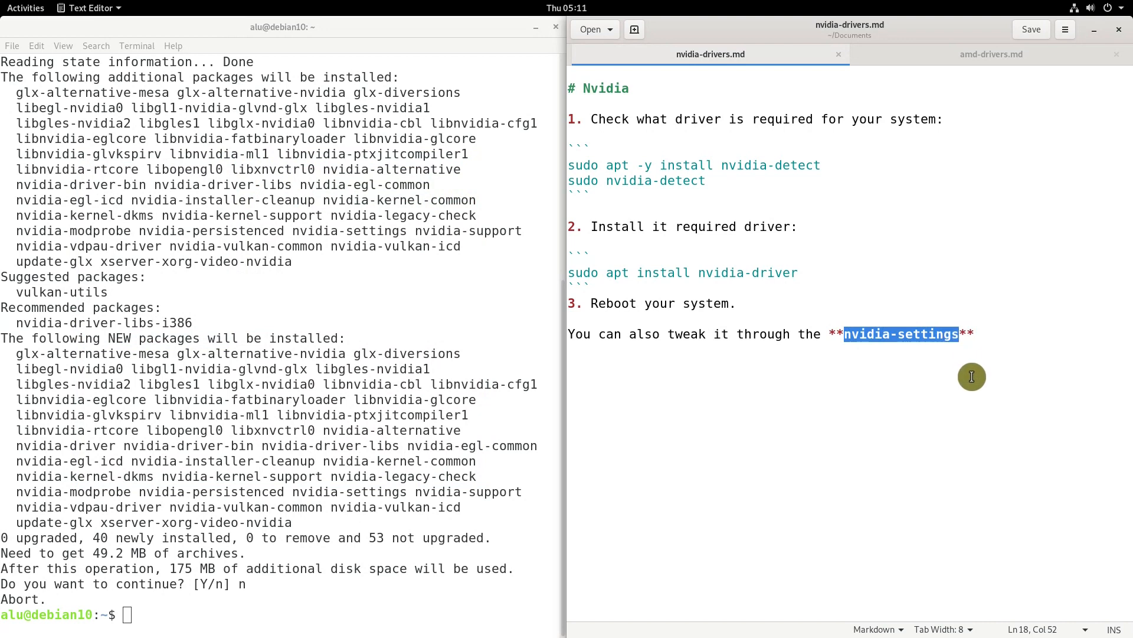
Open the amd-drivers.md notes and select the firmware-linux amdgpu install command line.
{"action": "left_click", "coordinate": [991, 54]}
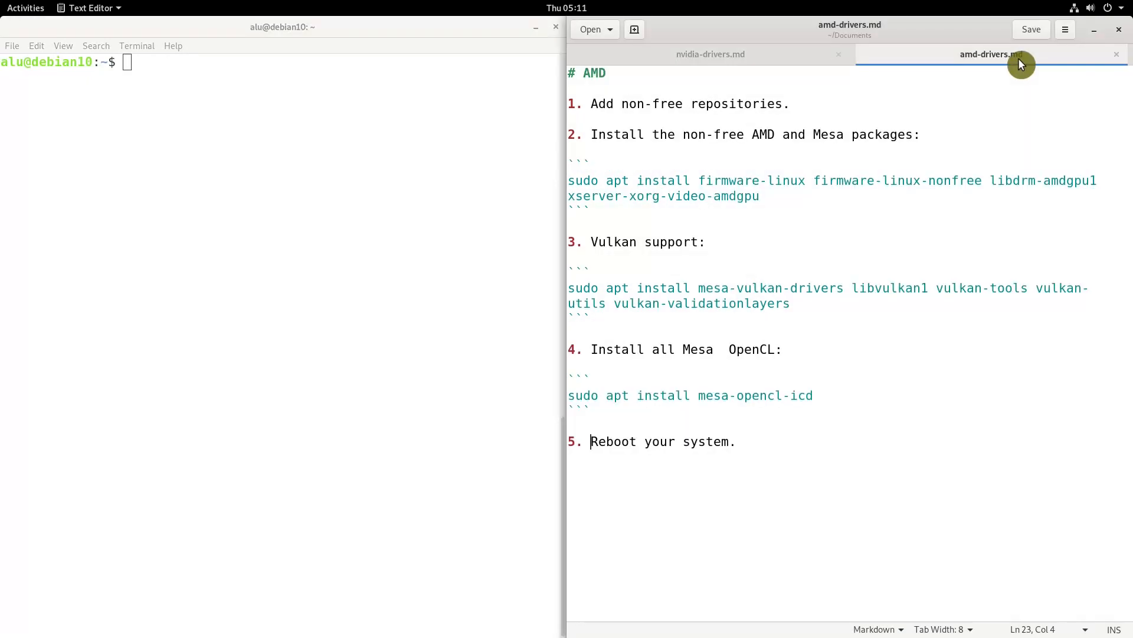
{"action": "mouse_move", "coordinate": [935, 560]}
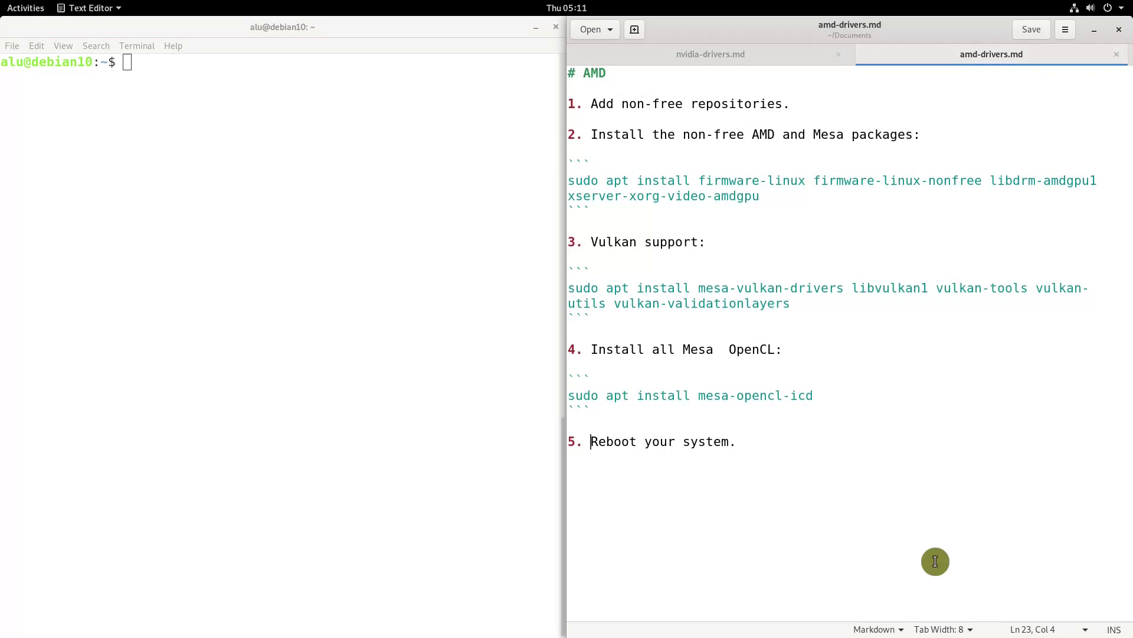
{"action": "mouse_move", "coordinate": [818, 414]}
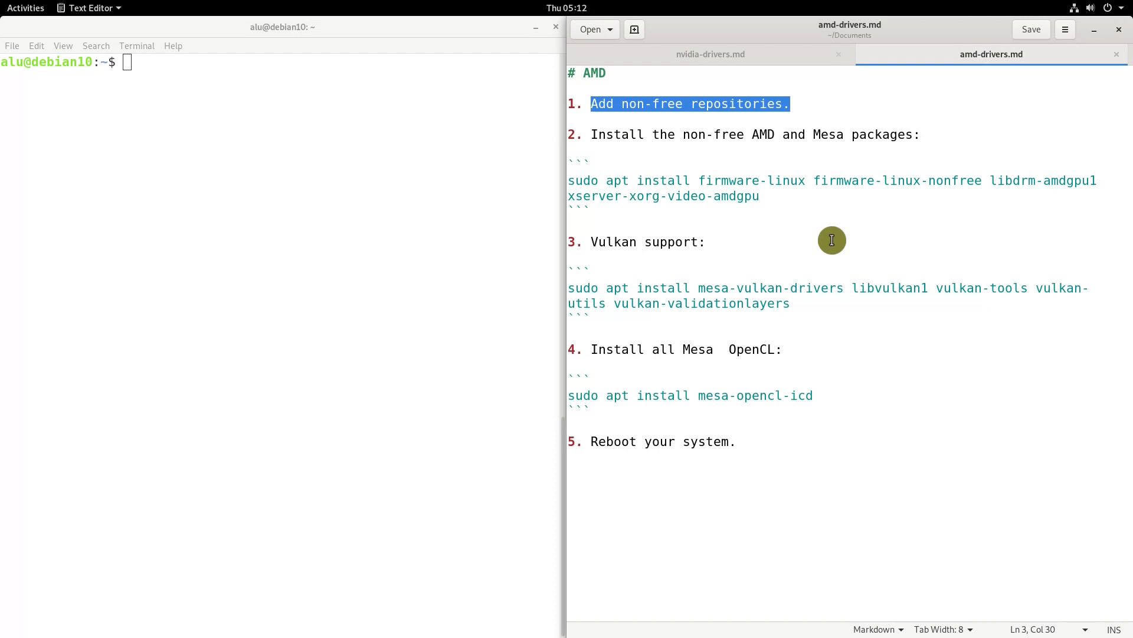
{"action": "left_click", "coordinate": [764, 195]}
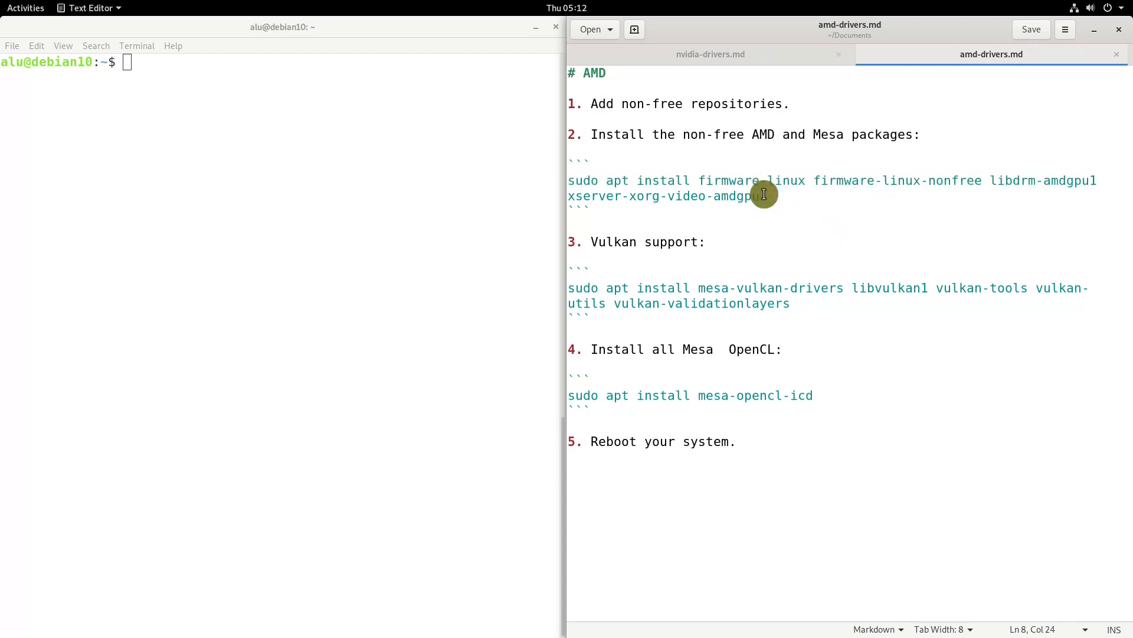
{"action": "left_click", "coordinate": [720, 180]}
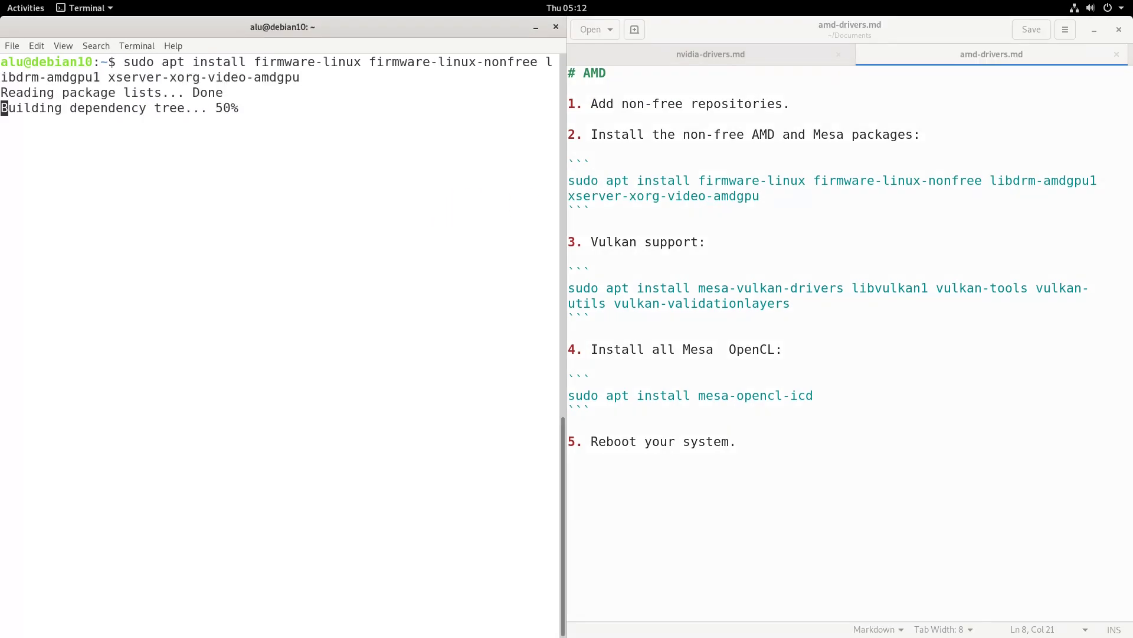
Decline the AMD firmware package install with 'n' so it aborts.
{"action": "type", "text": "nt to continue? [Y/n] n"}
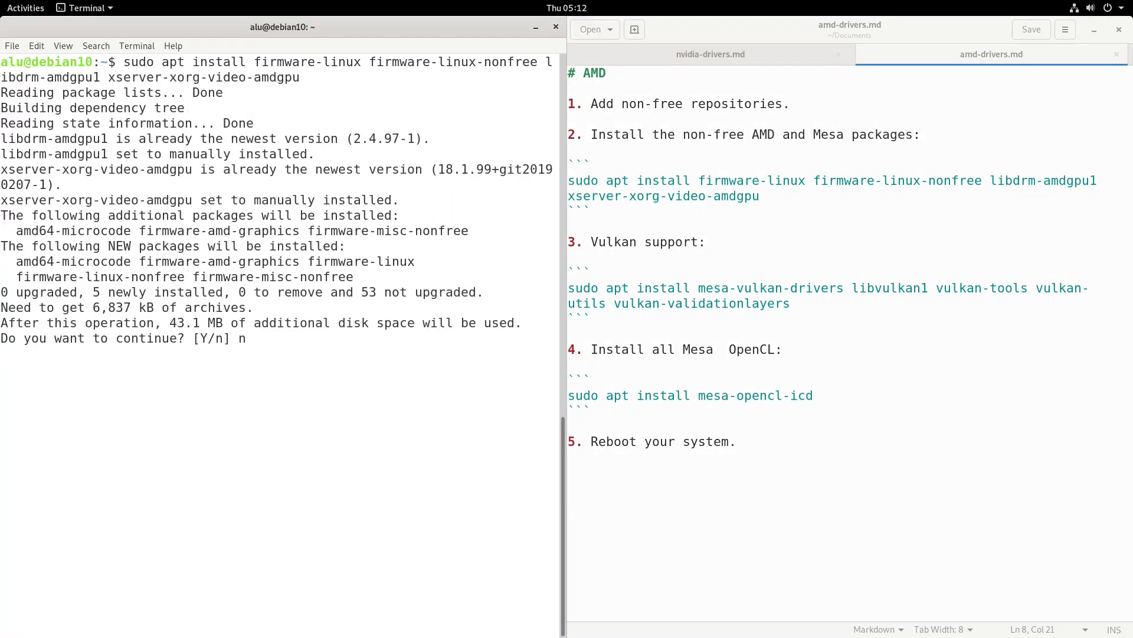
{"action": "key", "text": "Return"}
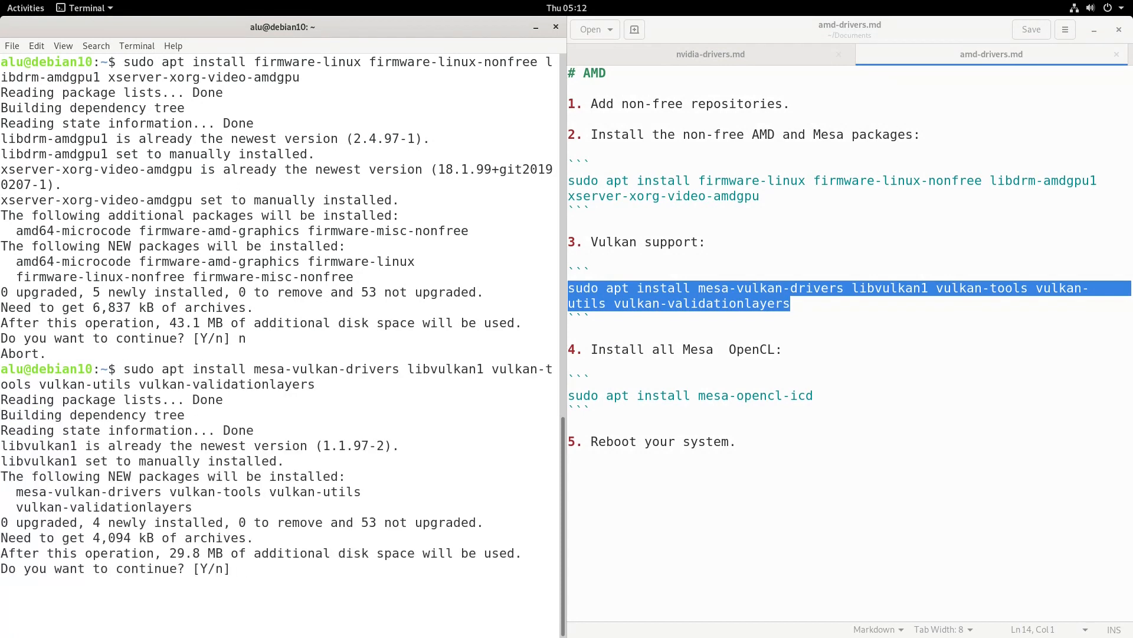
Answer 'n' to decline the Vulkan packages install.
{"action": "type", "text": "n"}
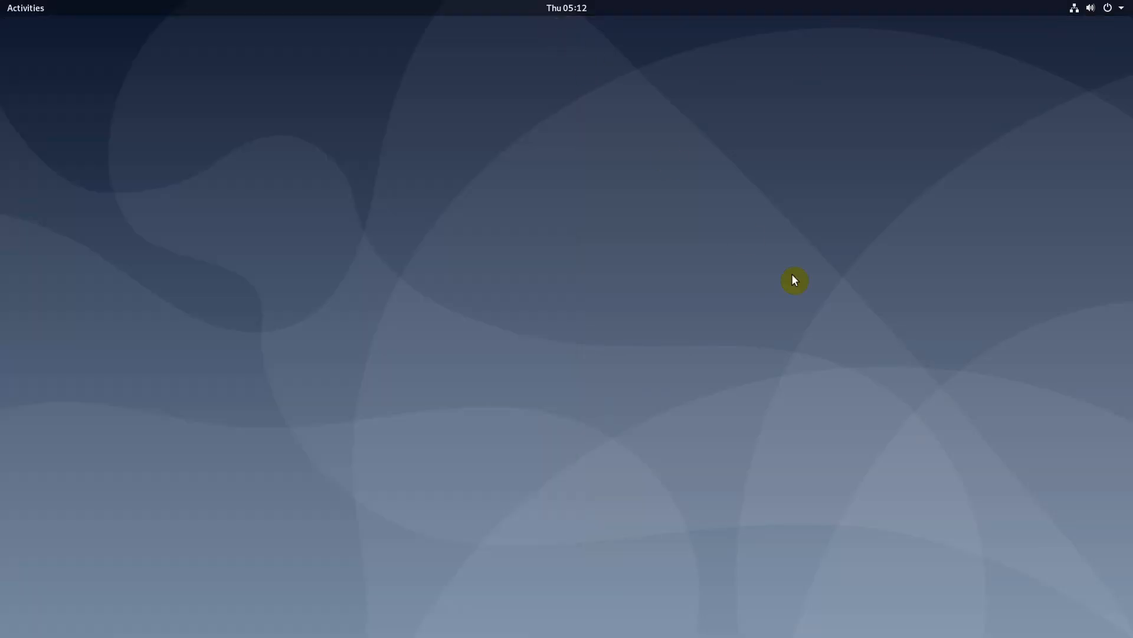
{"action": "mouse_move", "coordinate": [1087, 580]}
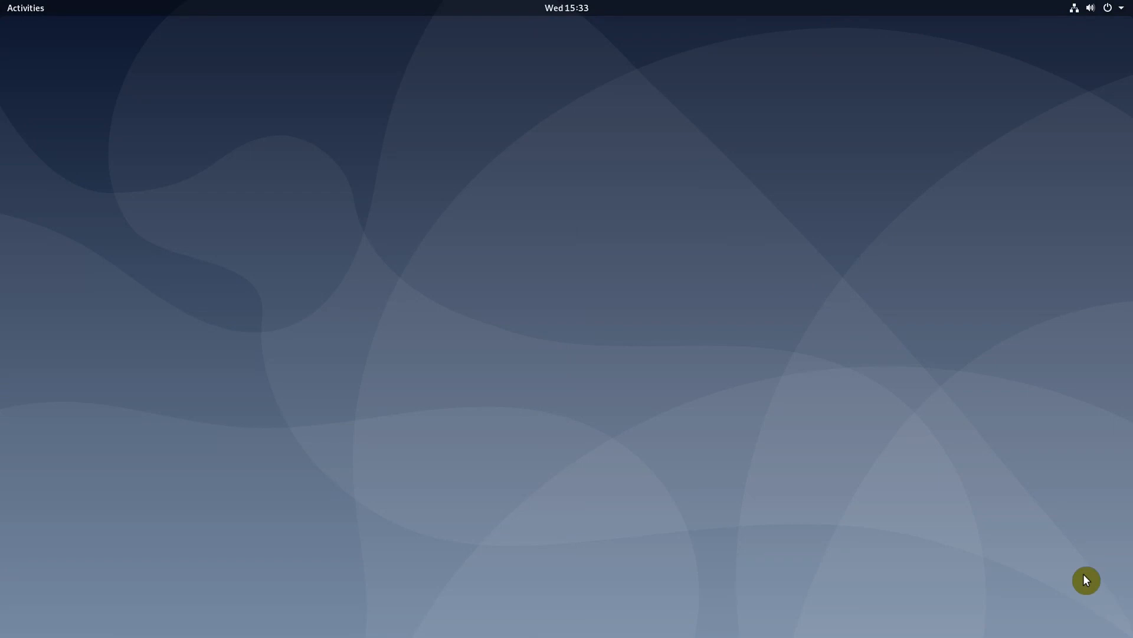